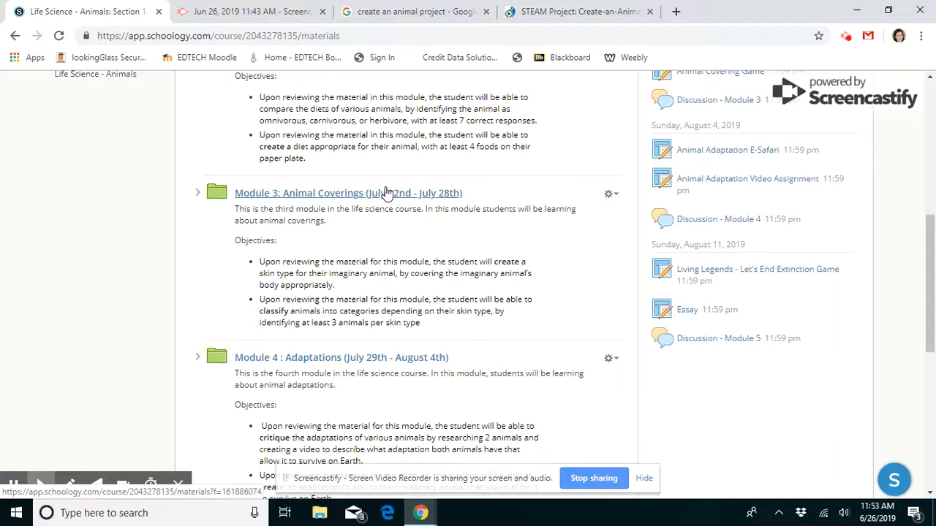
# Bring up the TeachingForward 'STEAM Project: Create-an-Animal' article from its browser tab
pyautogui.click(578, 10)
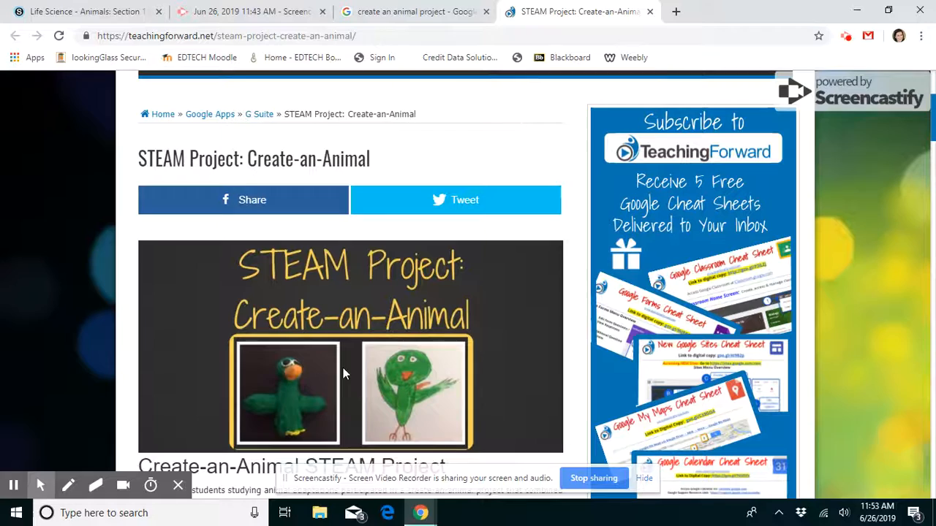
pyautogui.moveTo(318, 392)
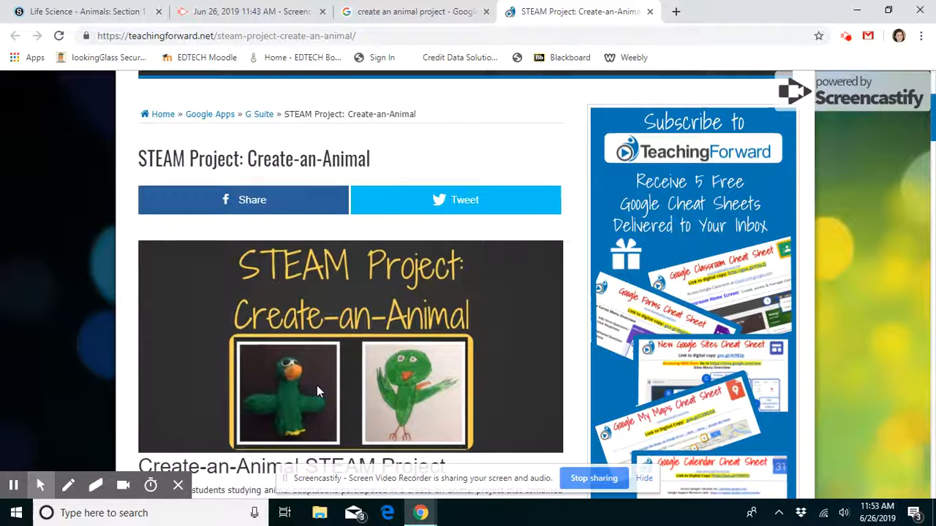